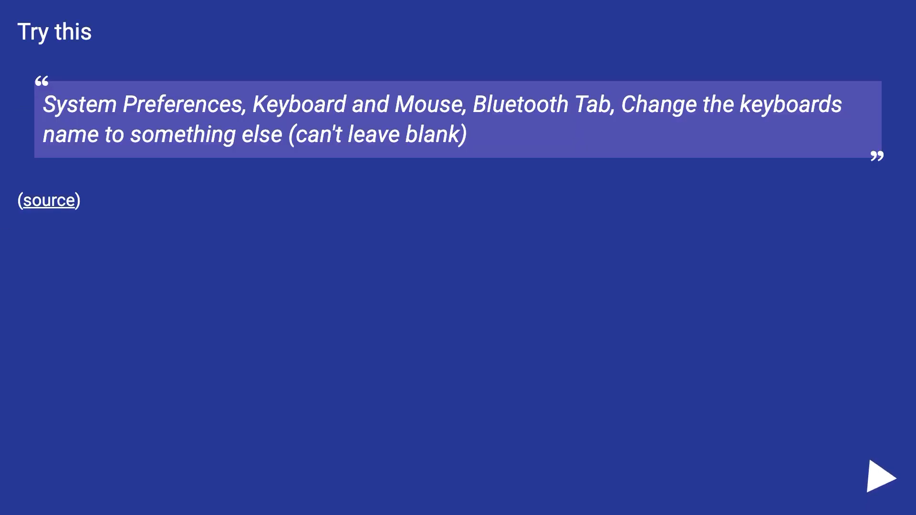
Advance past the 'Try this' rename quote to the note on cable-charging new keyboards.
left_click(870, 476)
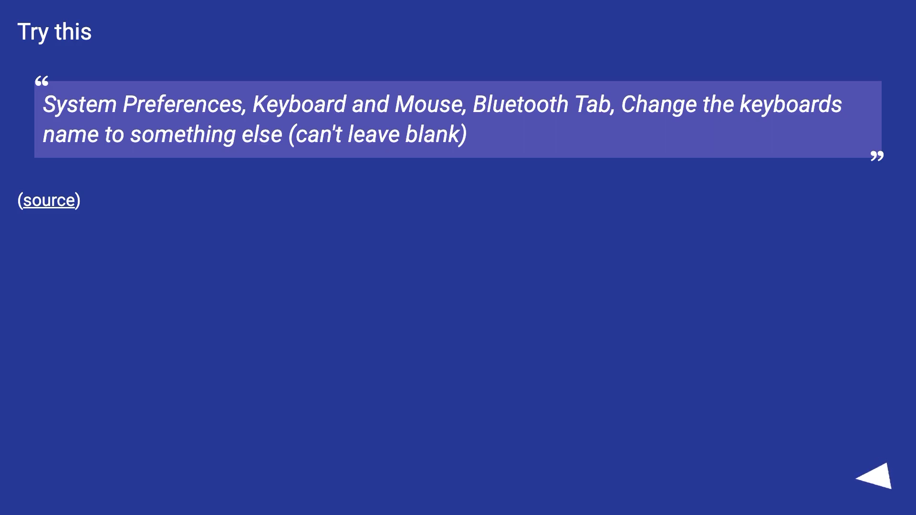
left_click(871, 482)
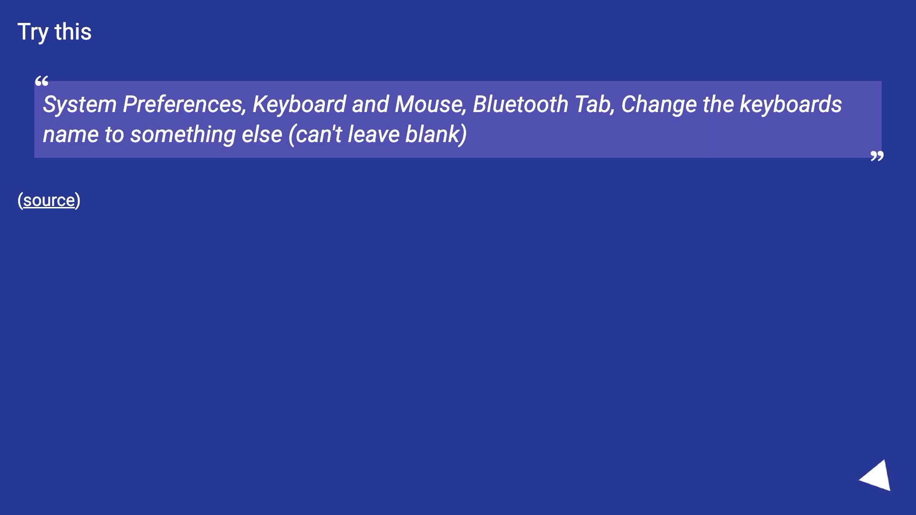
left_click(873, 480)
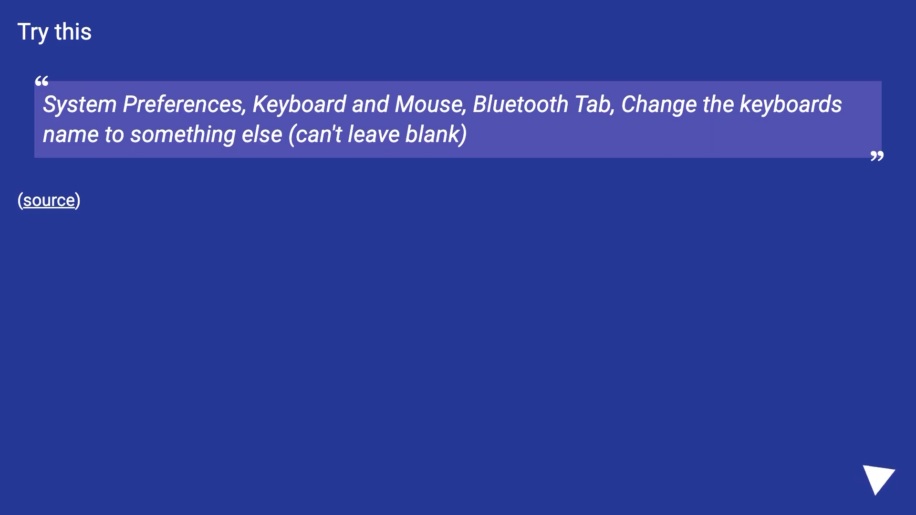
left_click(879, 477)
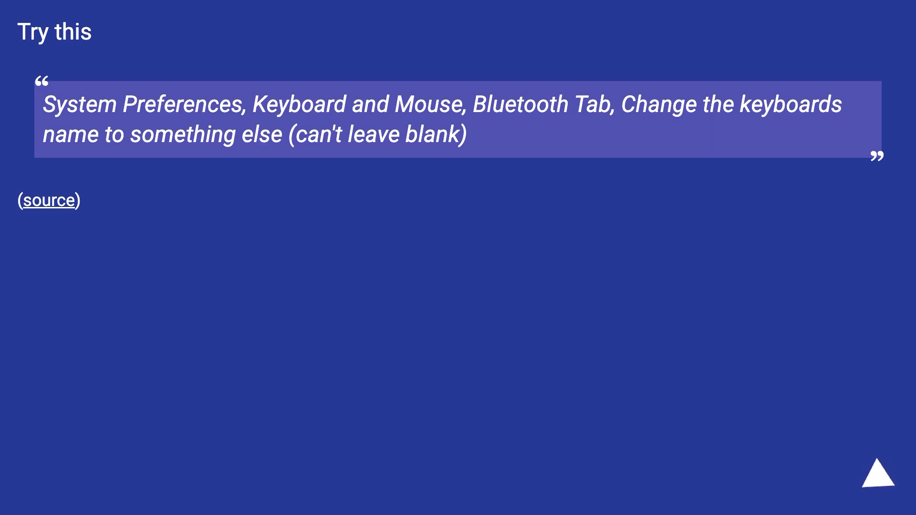
left_click(877, 476)
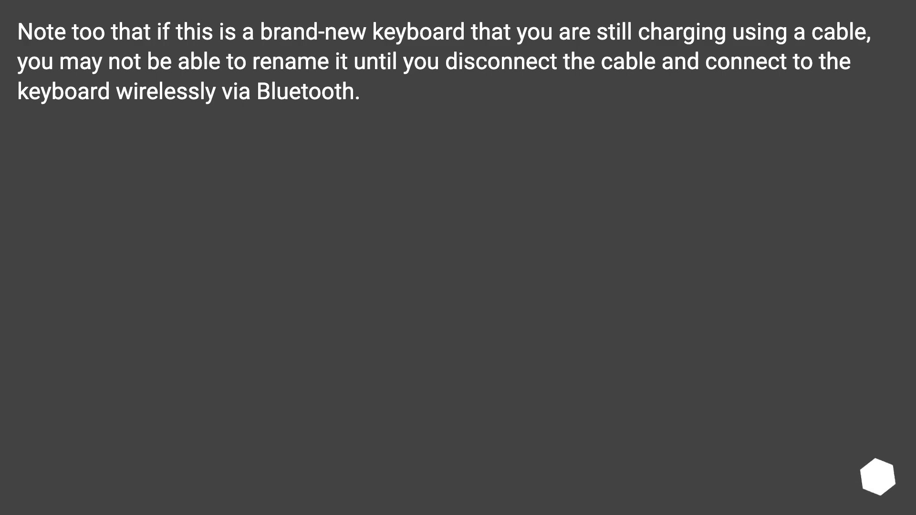